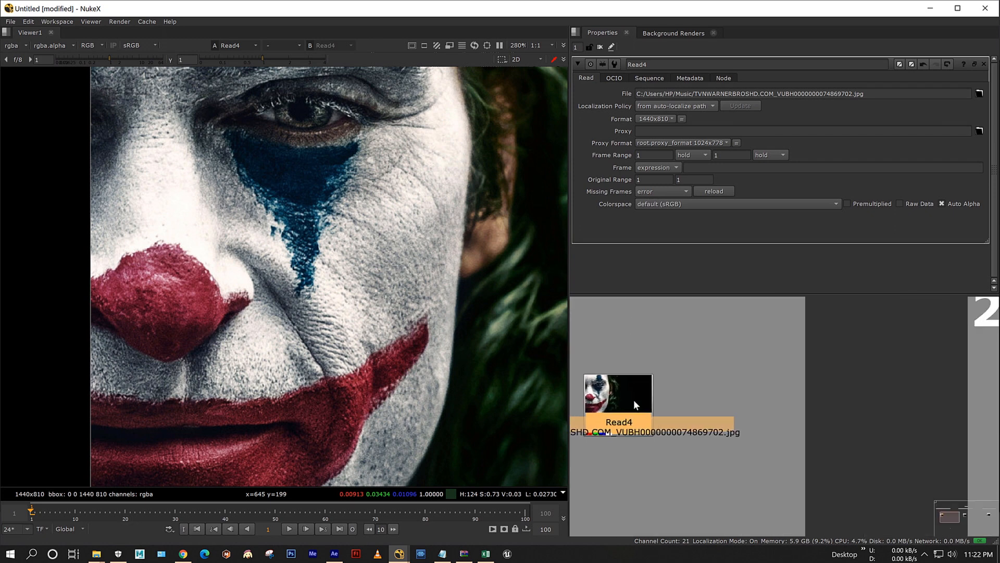
# - Place a RotoPaint below the clown Read4 and search the node graph for 'hue'
pyautogui.moveTo(616, 393); pyautogui.dragTo(834, 384)
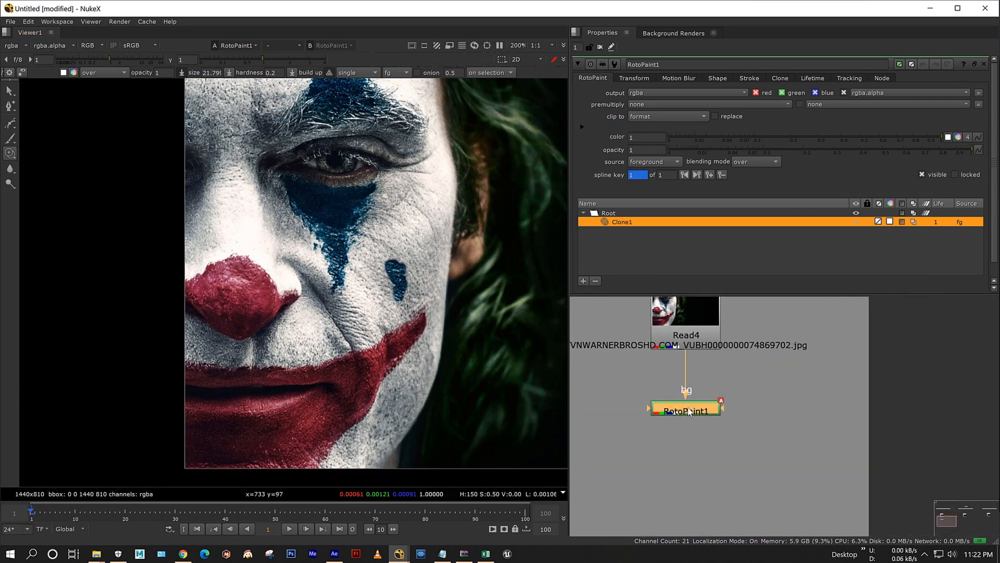
pyautogui.moveTo(686, 411); pyautogui.dragTo(774, 408)
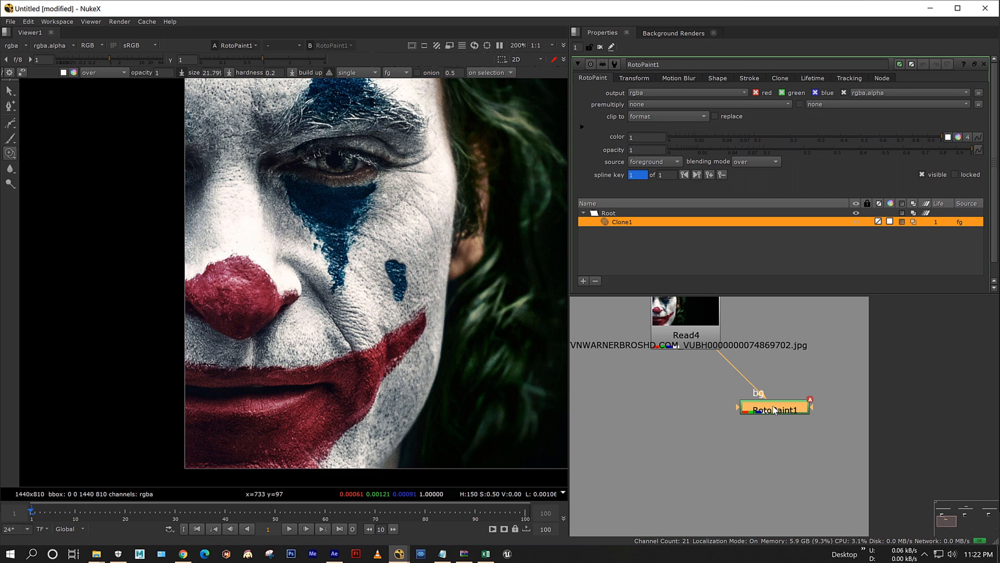
pyautogui.write('hue')
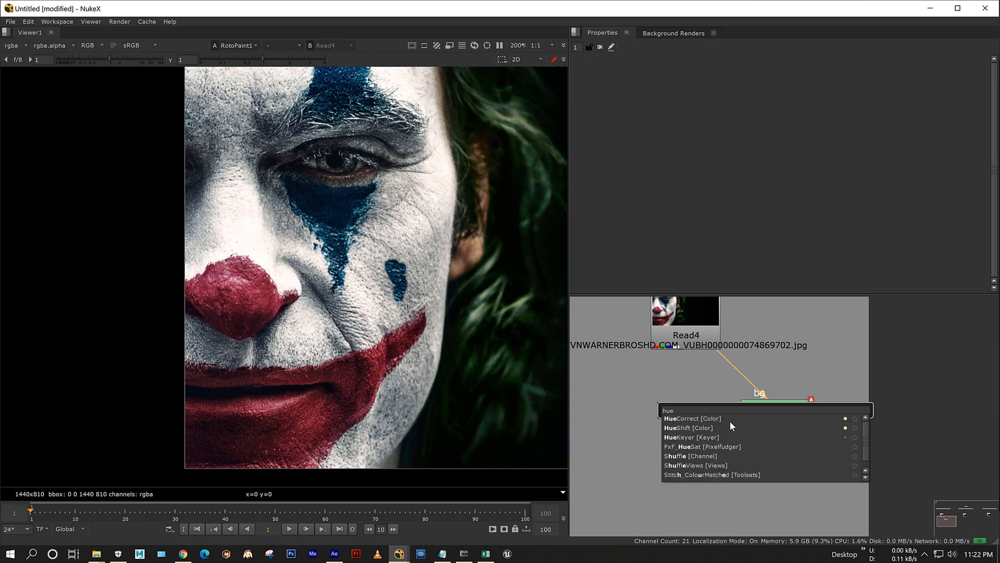
# - Add HueShift masked by RotoPaint1 with saturation 1.18, hue rotation 135, brightness 0.62
pyautogui.click(689, 427)
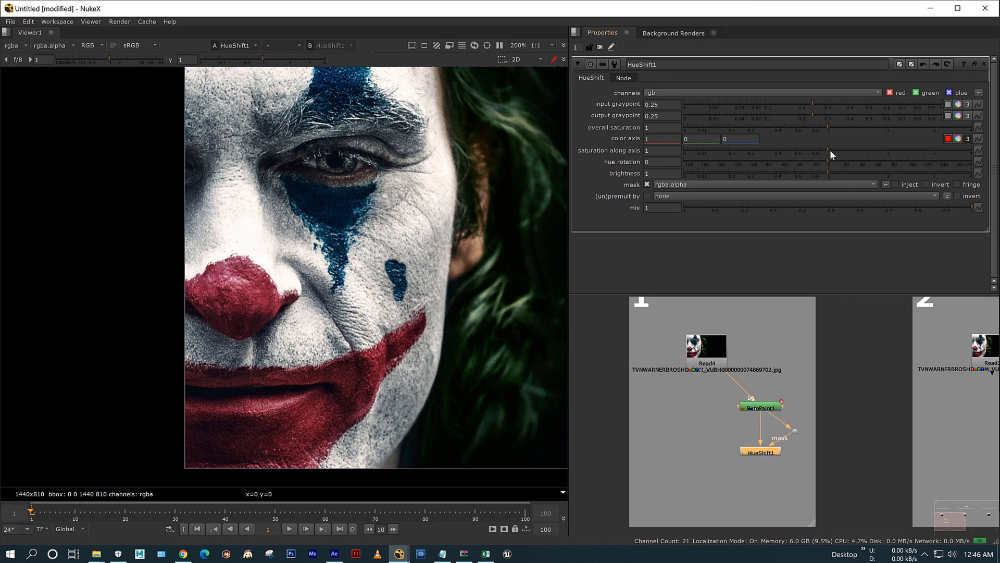
pyautogui.moveTo(830, 162); pyautogui.dragTo(808, 172)
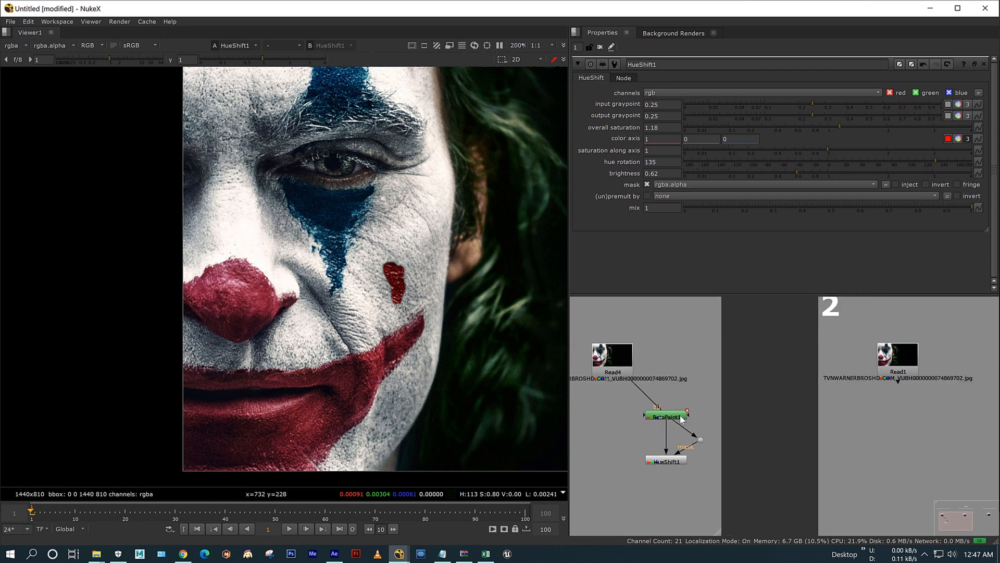
# - Set RotoPaint2's output mask to a new channel named hueshift.a
pyautogui.click(665, 417)
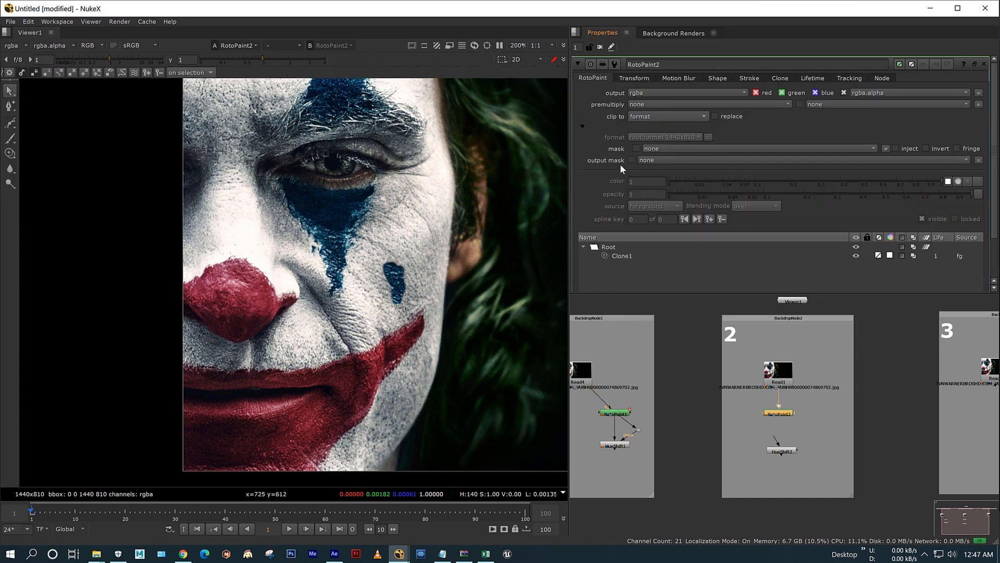
pyautogui.click(647, 160)
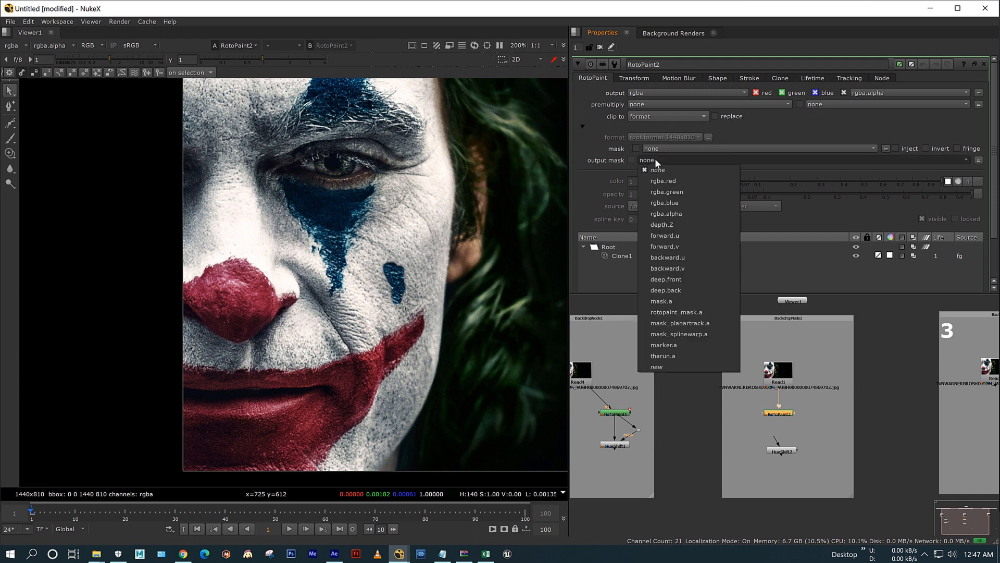
pyautogui.click(656, 366)
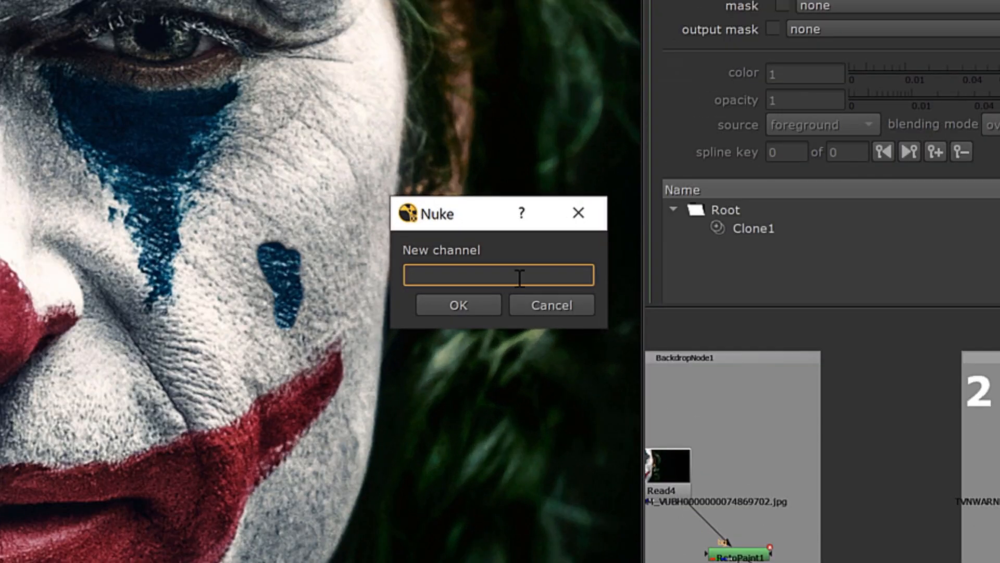
pyautogui.write('hueshift.a')
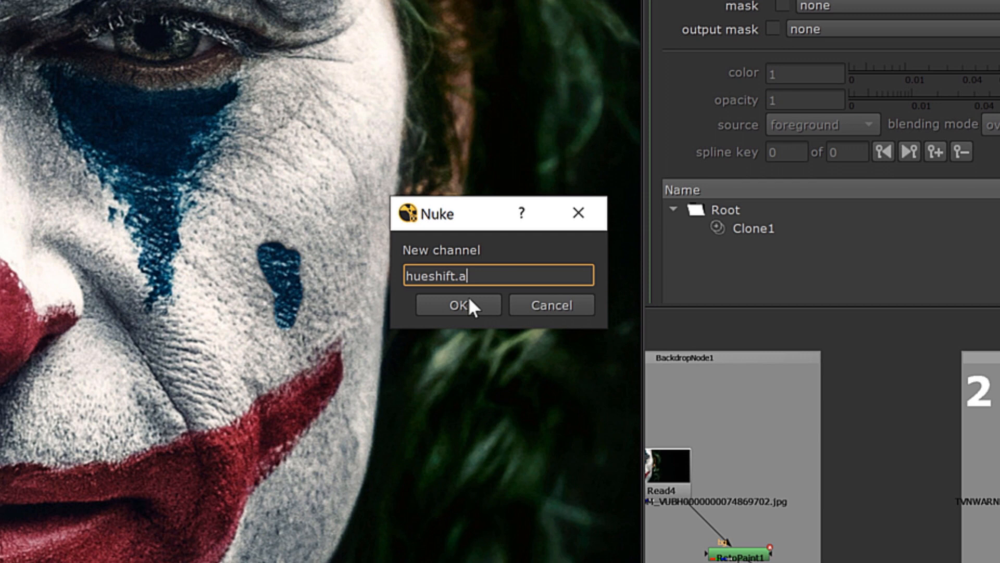
pyautogui.click(458, 306)
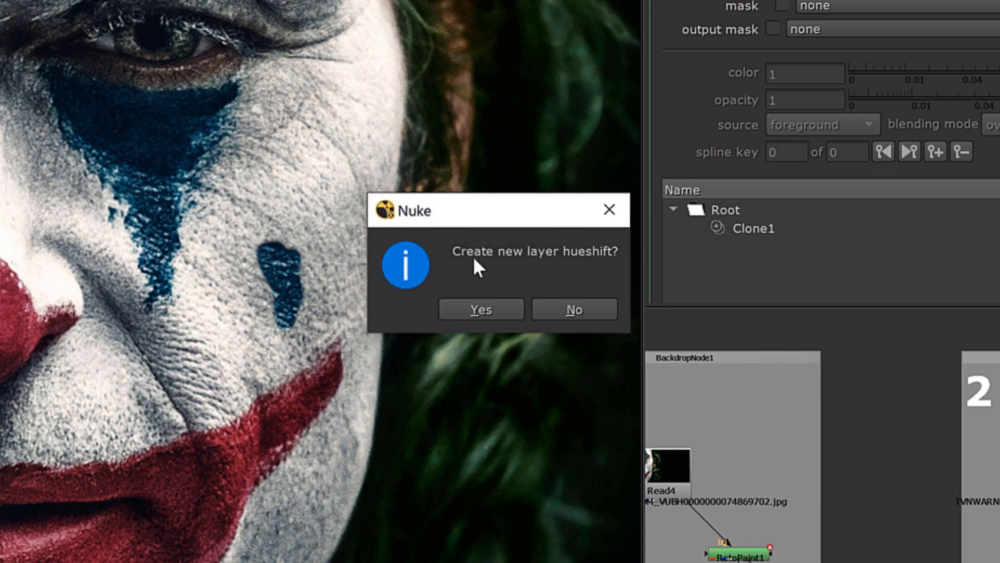
# - Create the hueshift layer and select hueshift.a as HueShift2's mask channel
pyautogui.click(480, 308)
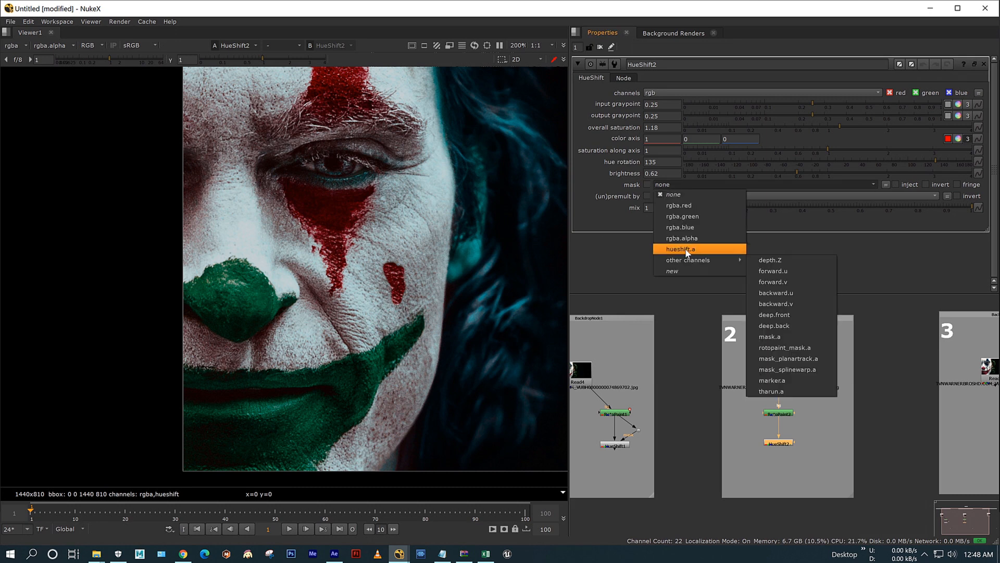
pyautogui.click(680, 248)
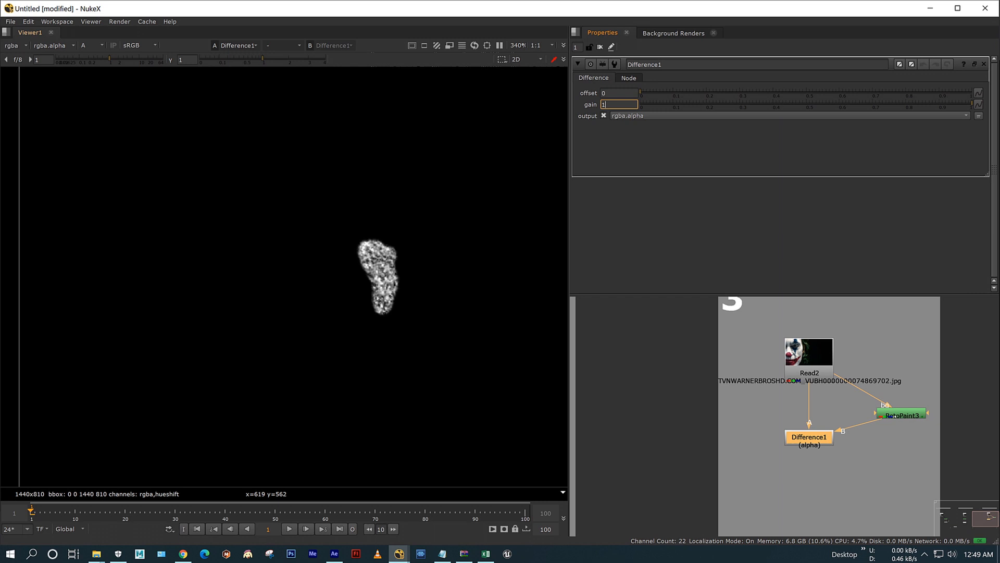
# - Raise the Difference matte gain to 1000 then 12000 to strengthen the cheek-spot mask
pyautogui.write('1000')
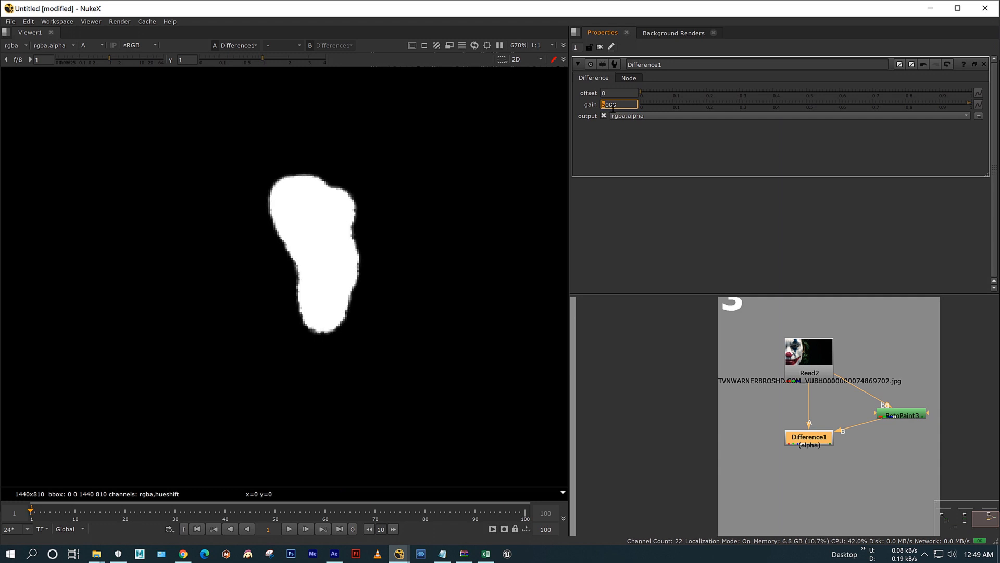
pyautogui.write('12000')
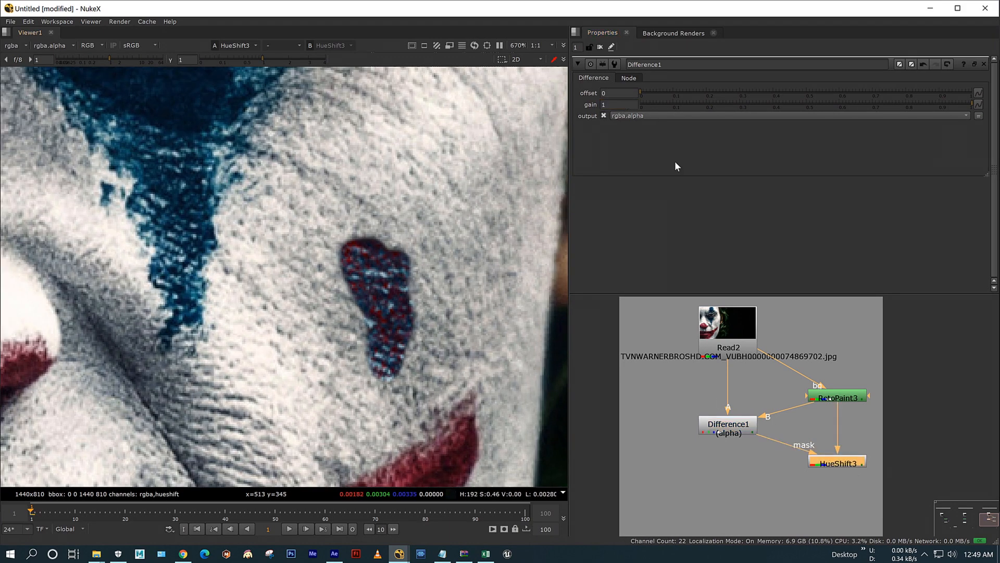
# - Try Difference1 gain values of 500, 0 and finally 1.00 to vary the red recolor
pyautogui.write('500')
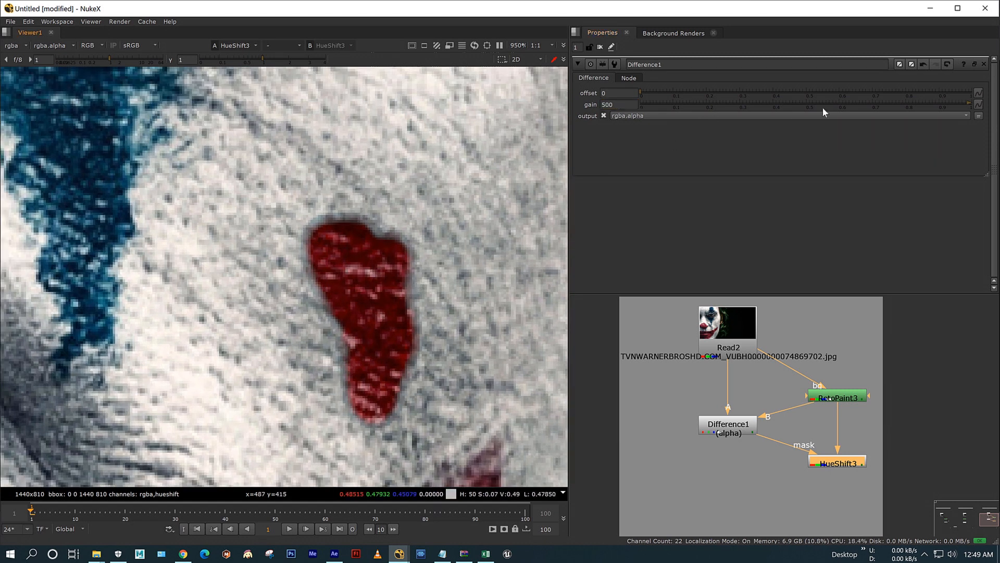
pyautogui.click(618, 104)
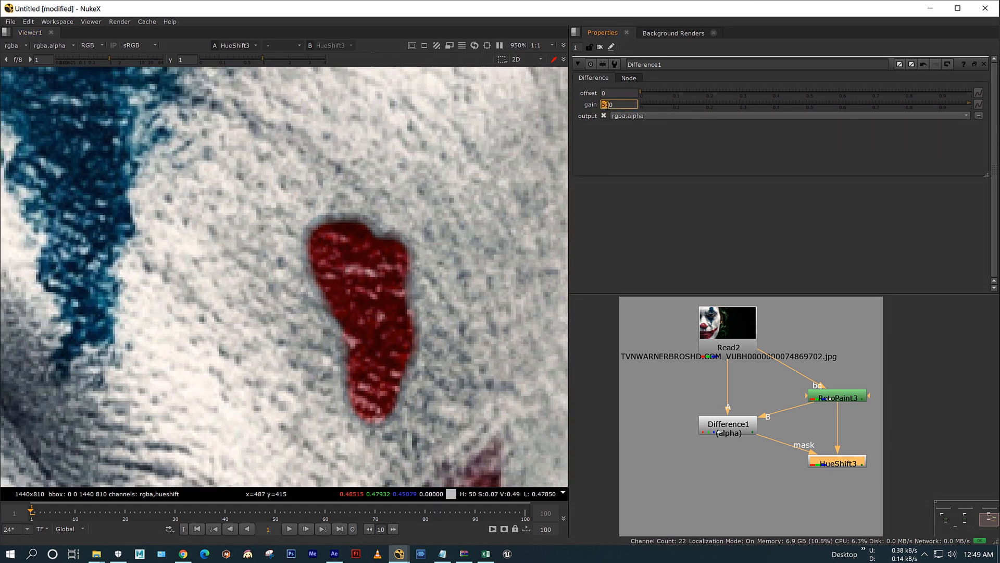
pyautogui.write('0')
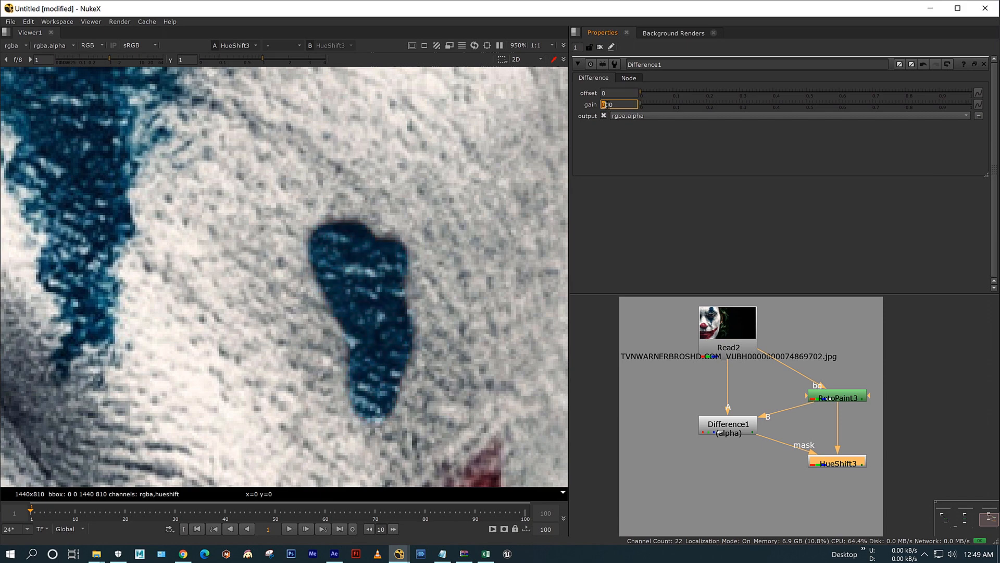
pyautogui.write('1.00')
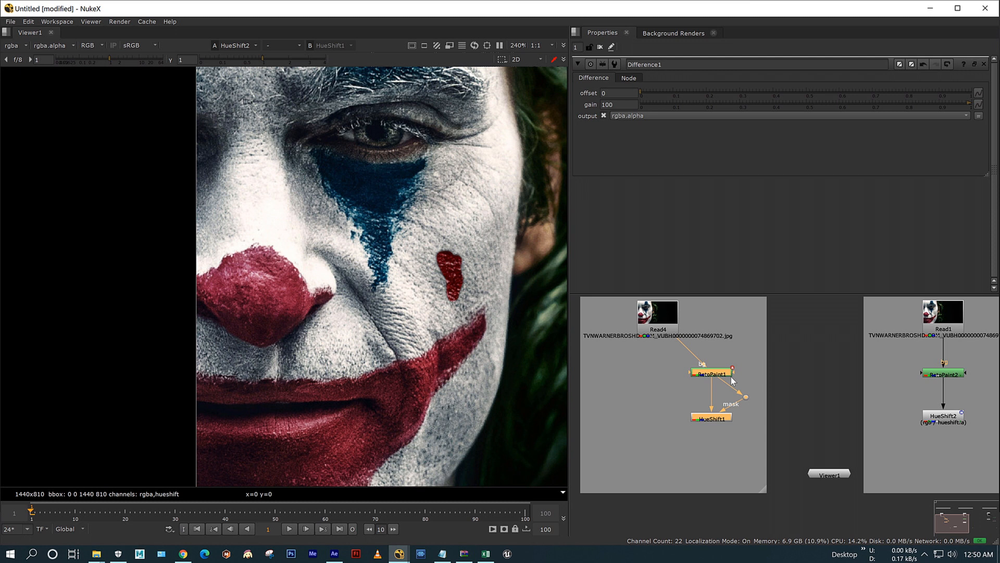
pyautogui.moveTo(986, 435)
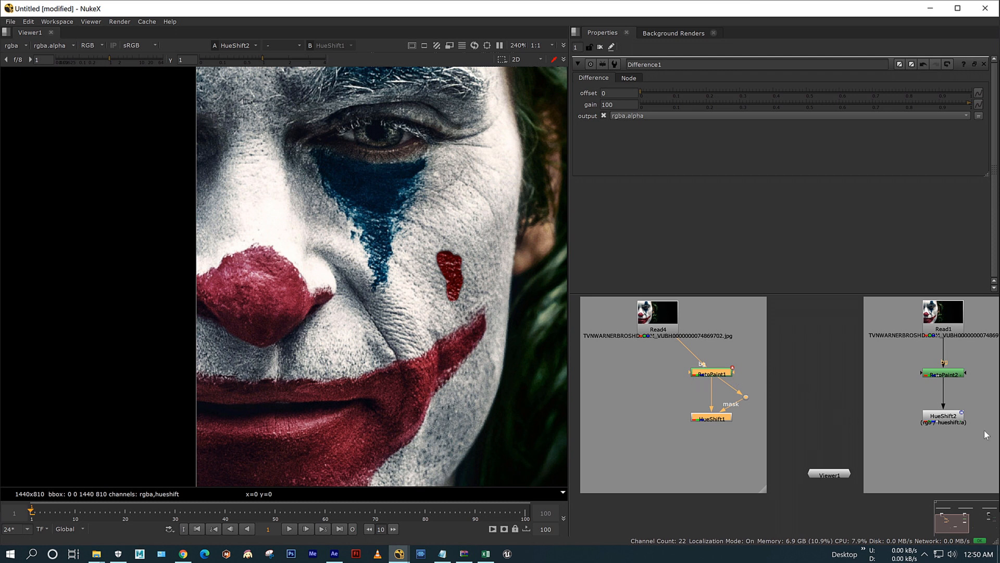